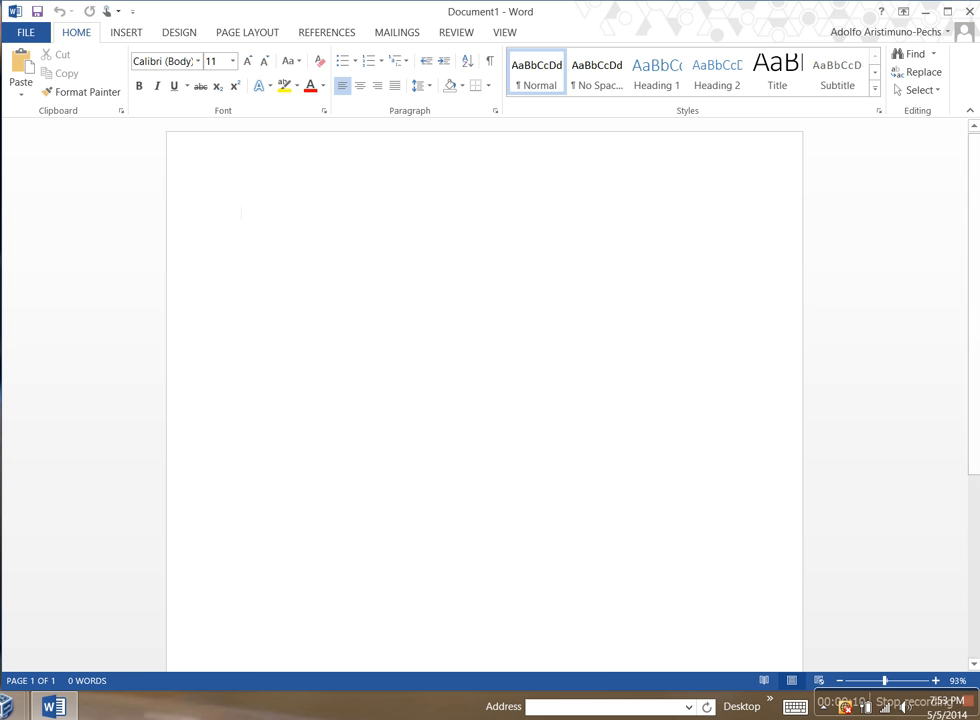
Type 'This is my document...' into the blank document and view its Info page.
type("This is my document")
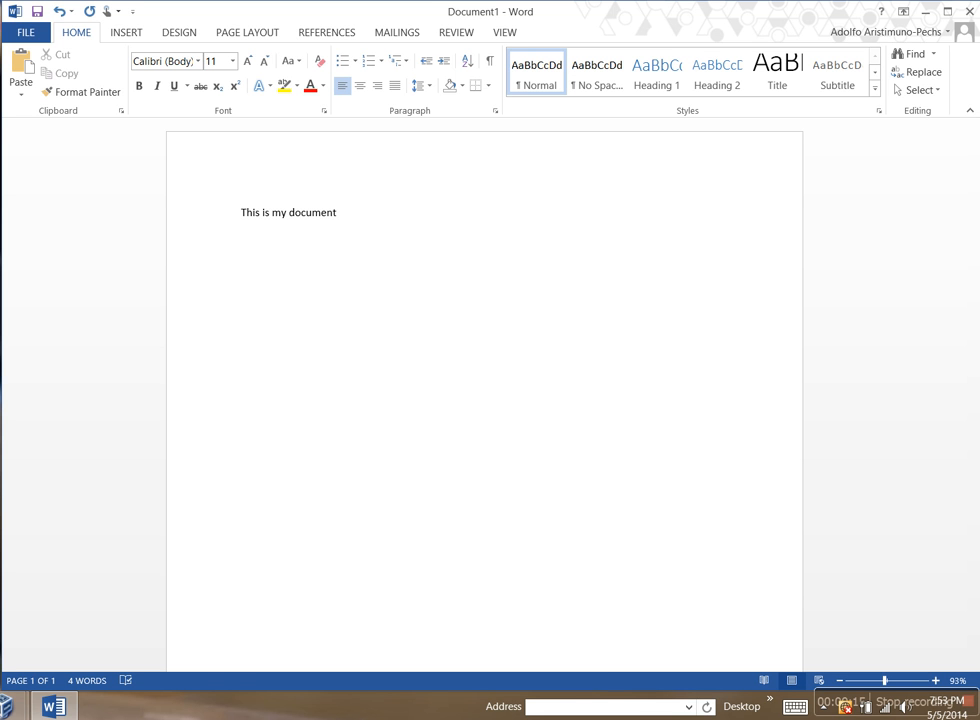
type("...")
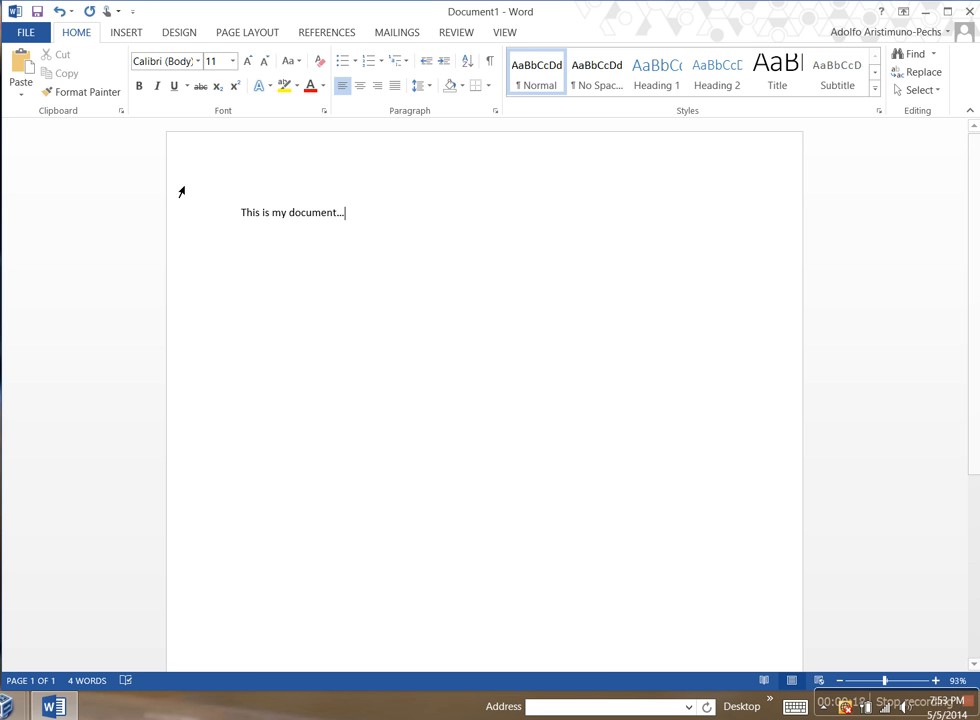
left_click(26, 32)
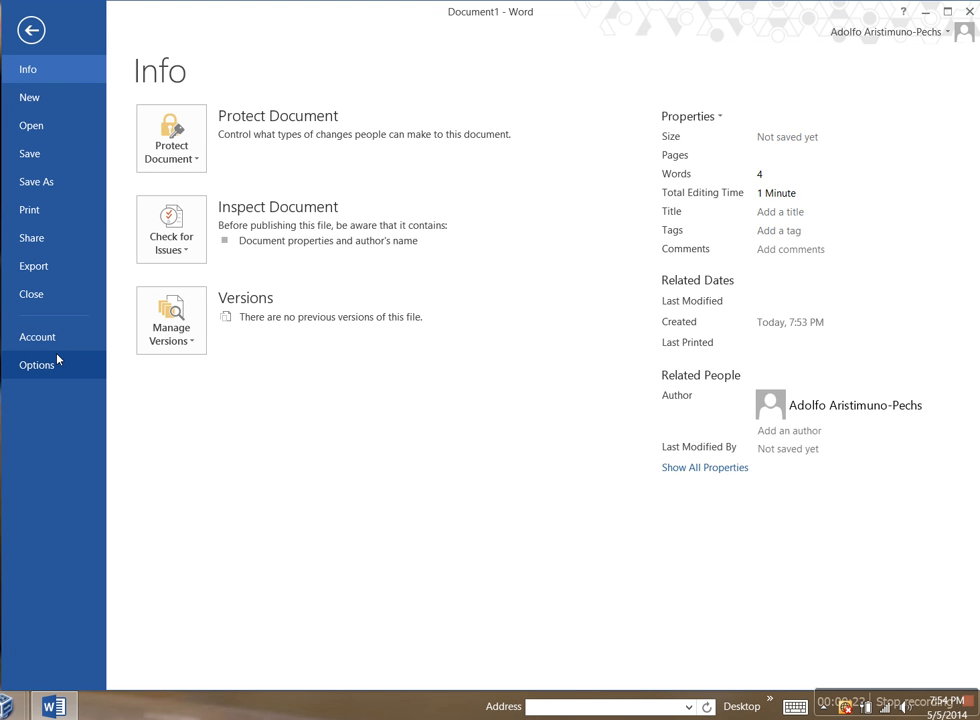
Save AutoRecover information every 1 minute to the Desktop folder.
left_click(31, 28)
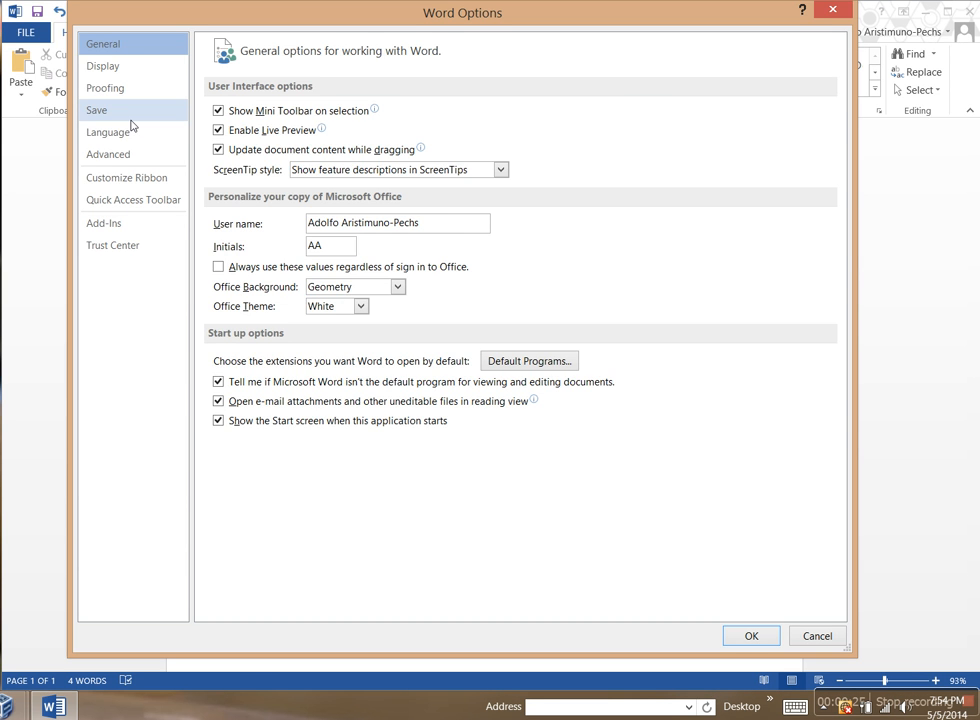
left_click(96, 110)
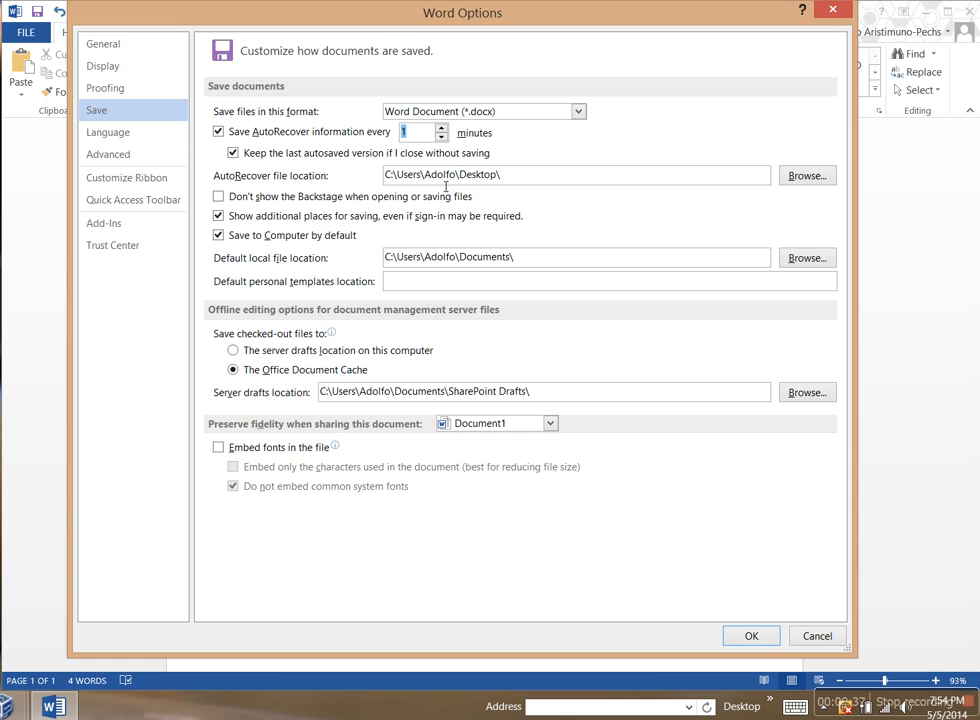
mouse_move(490, 189)
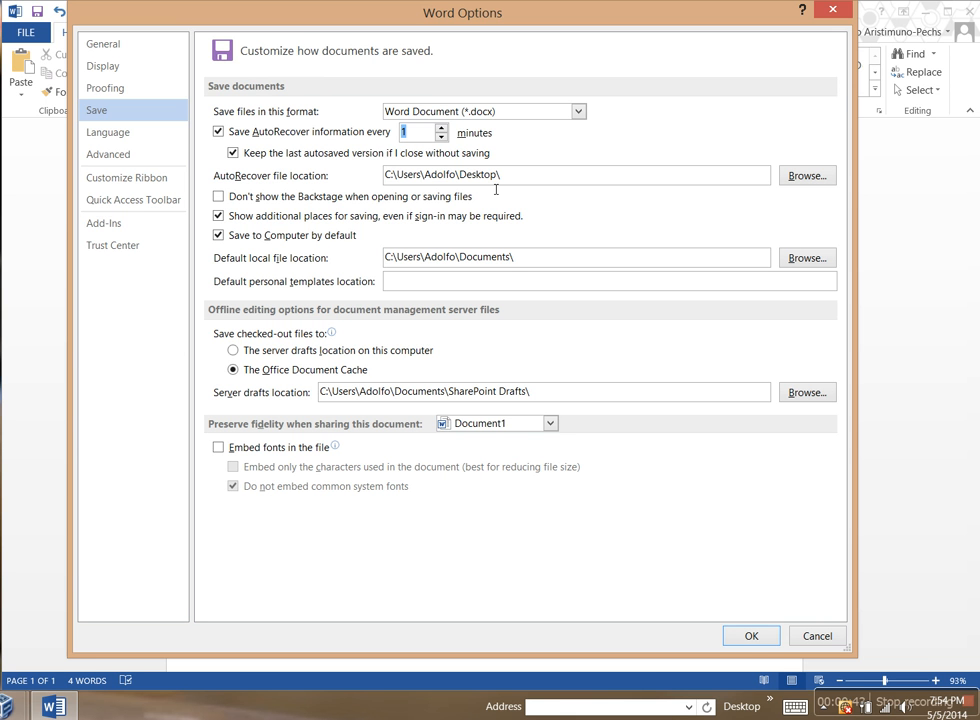
mouse_move(747, 205)
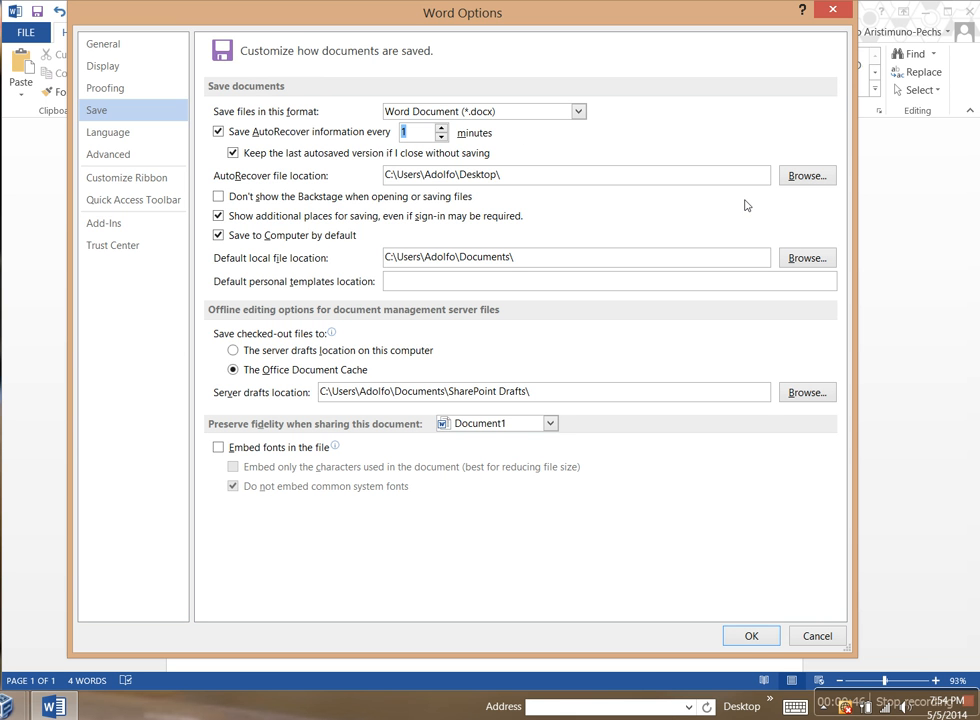
mouse_move(610, 220)
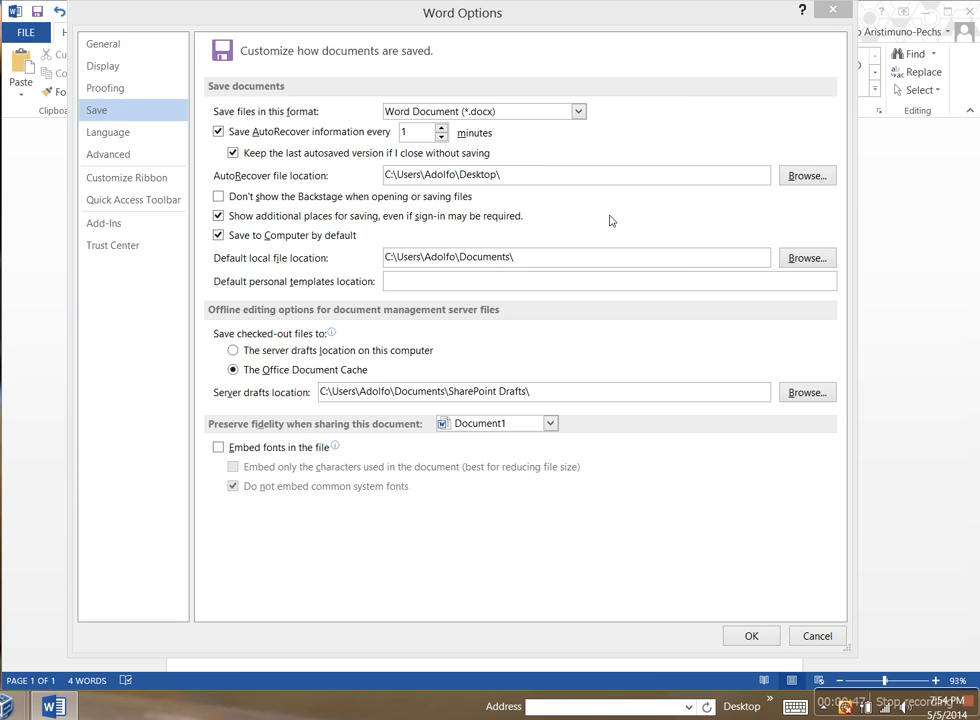
left_click(806, 175)
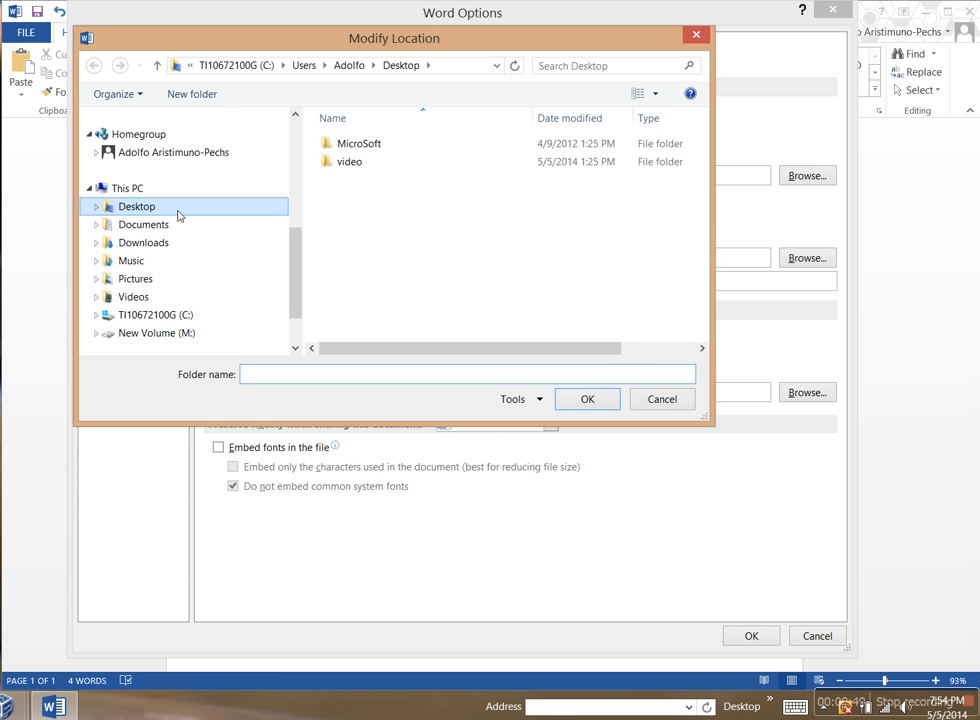
left_click(661, 399)
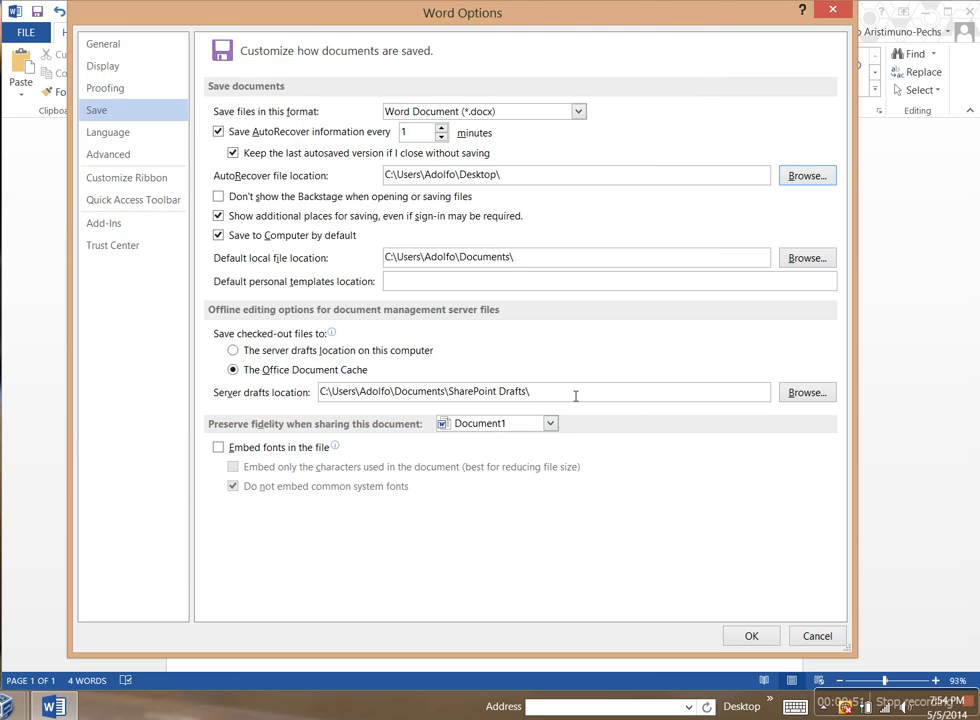
mouse_move(550, 373)
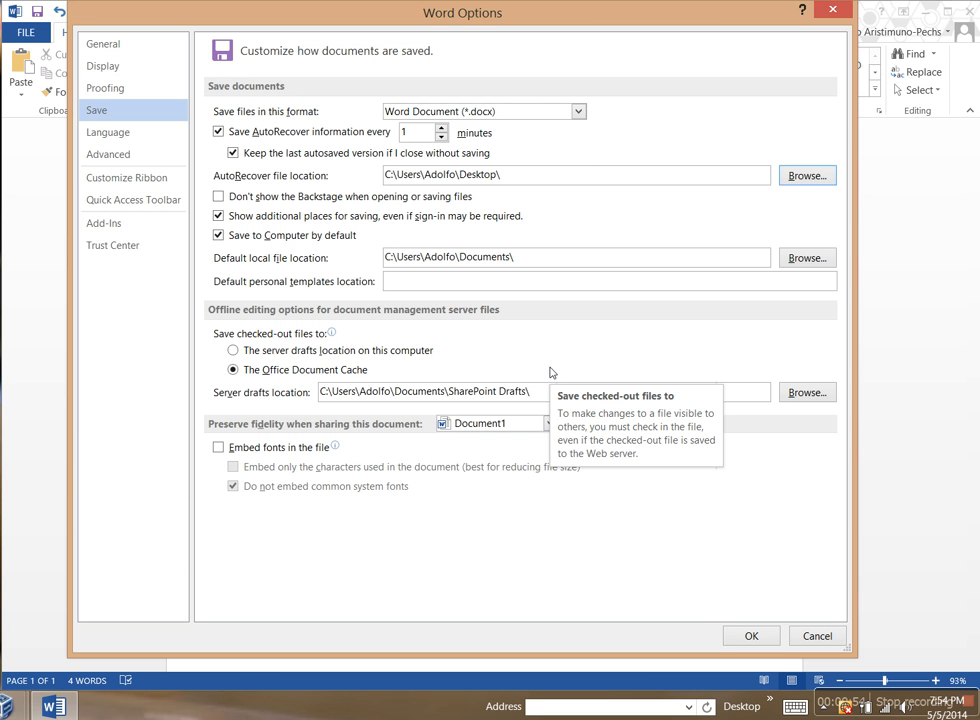
mouse_move(562, 582)
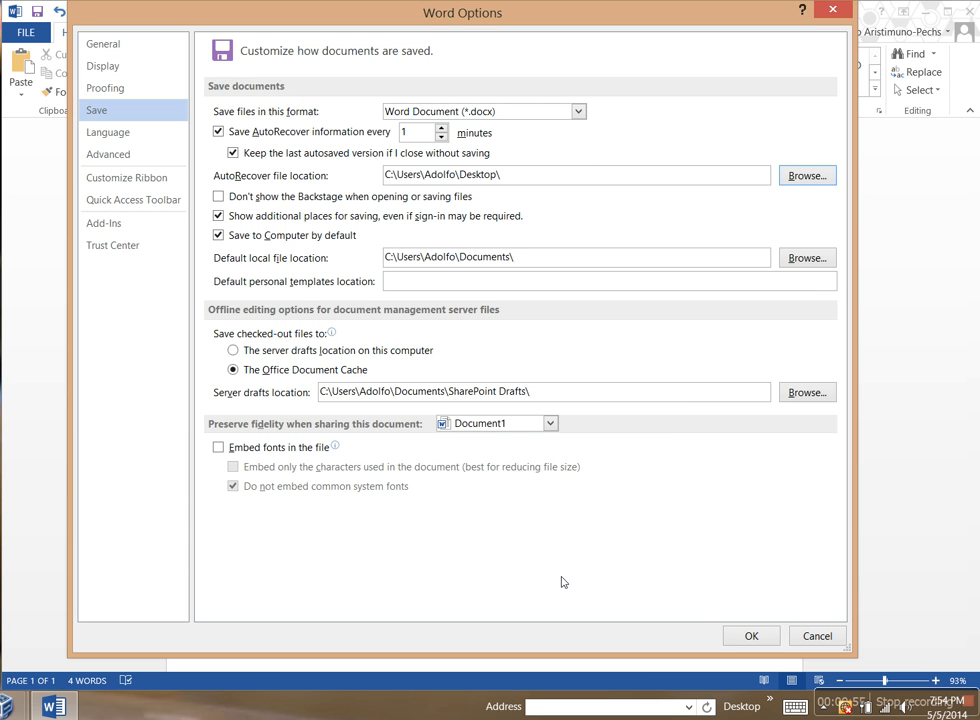
left_click(751, 635)
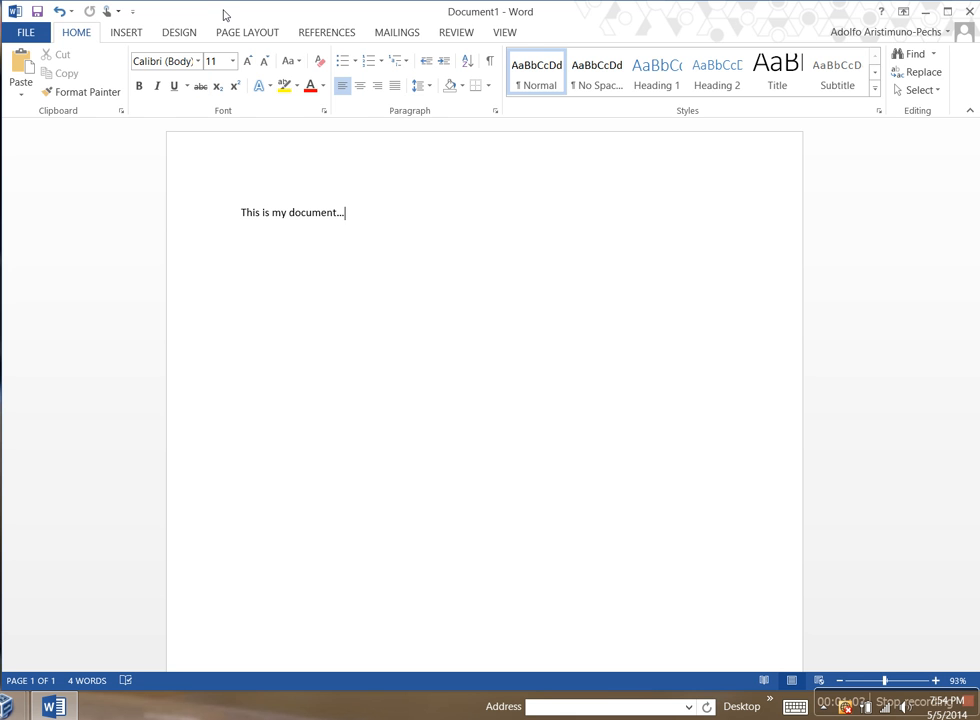
Restore down the Word window to reveal Document1's AutoRecovery .asd file on the desktop.
left_click(938, 11)
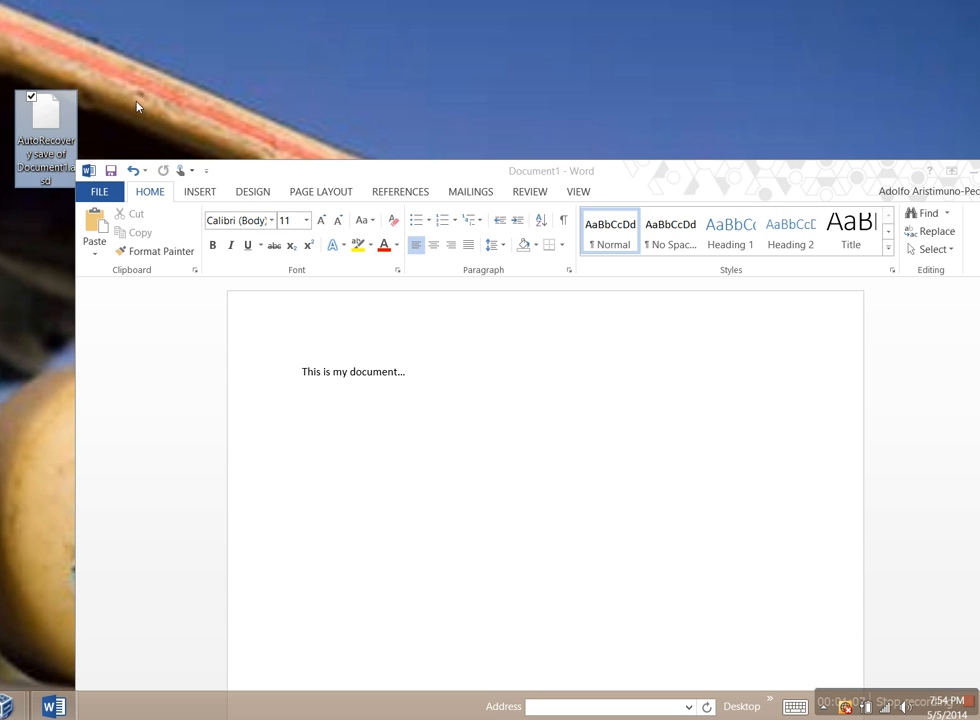
mouse_move(363, 190)
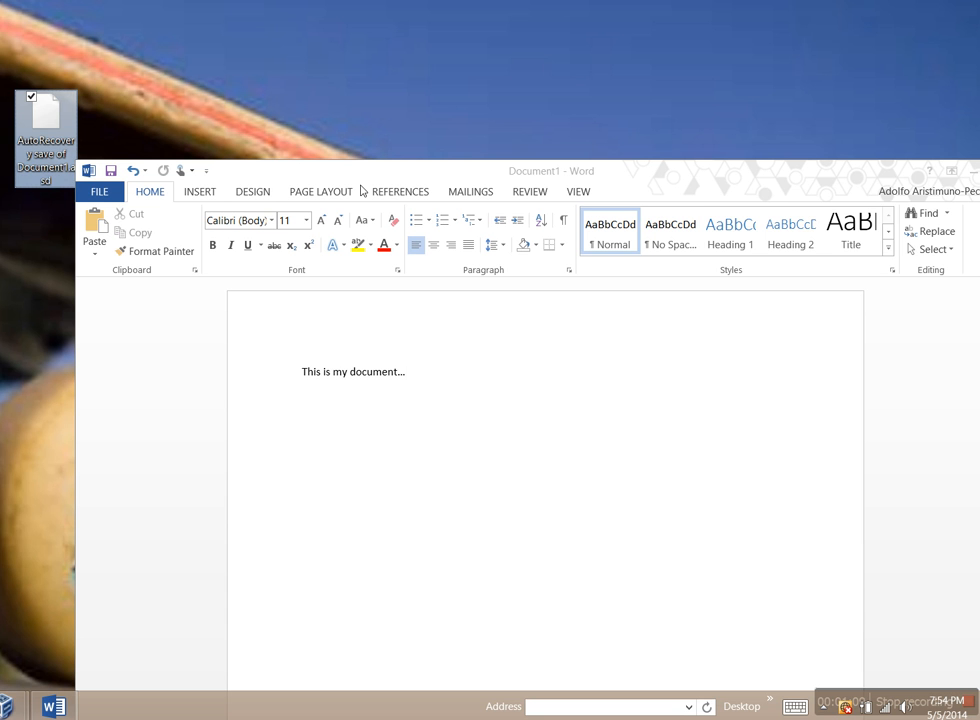
mouse_move(432, 382)
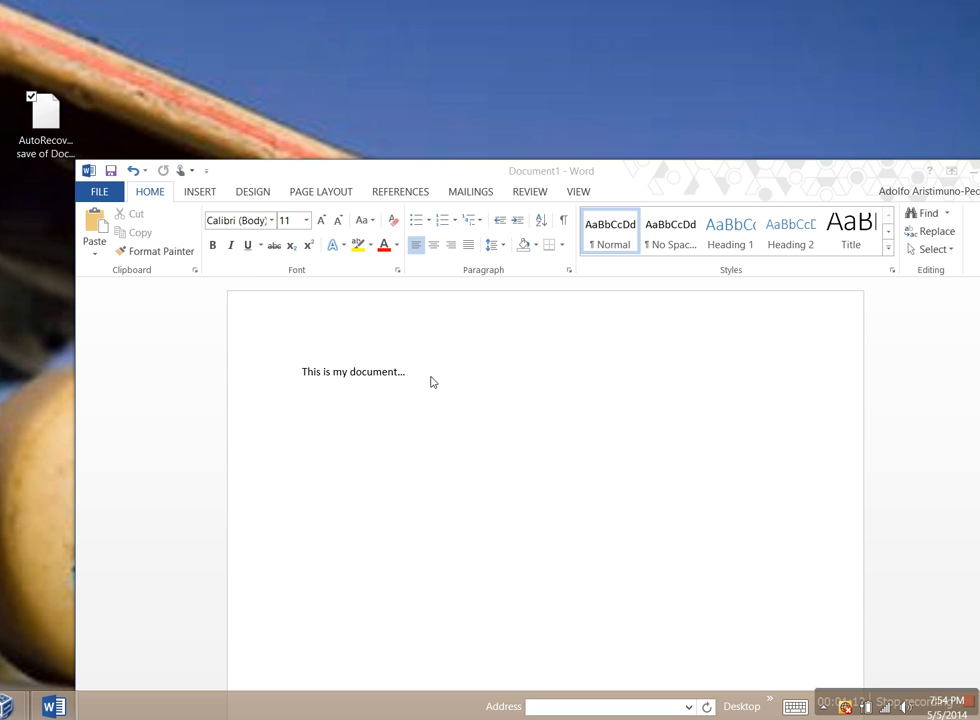
mouse_move(128, 200)
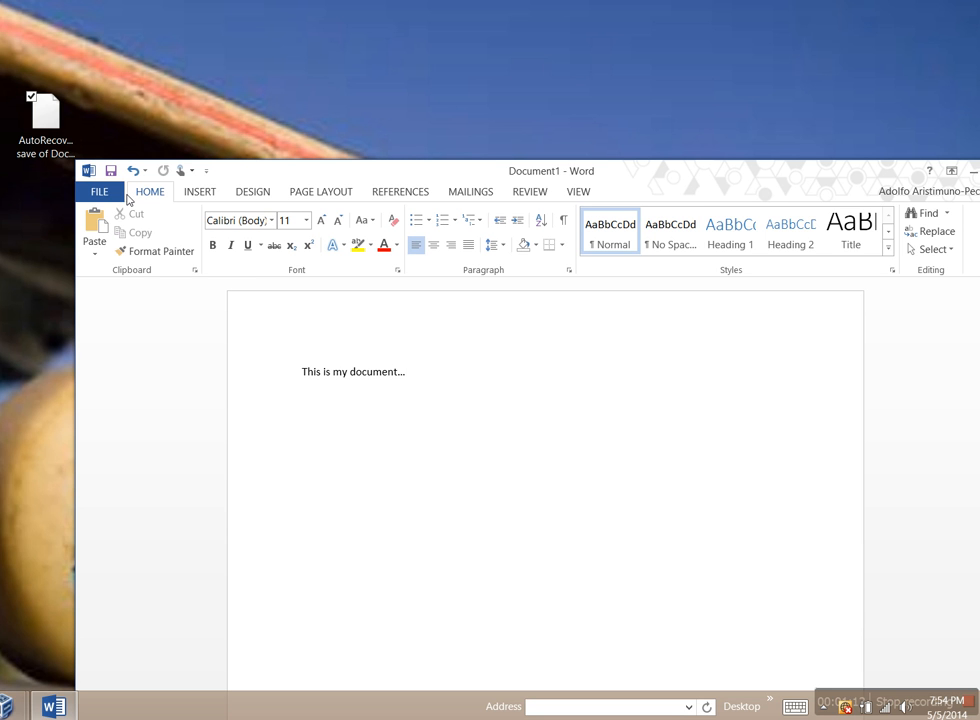
mouse_move(171, 193)
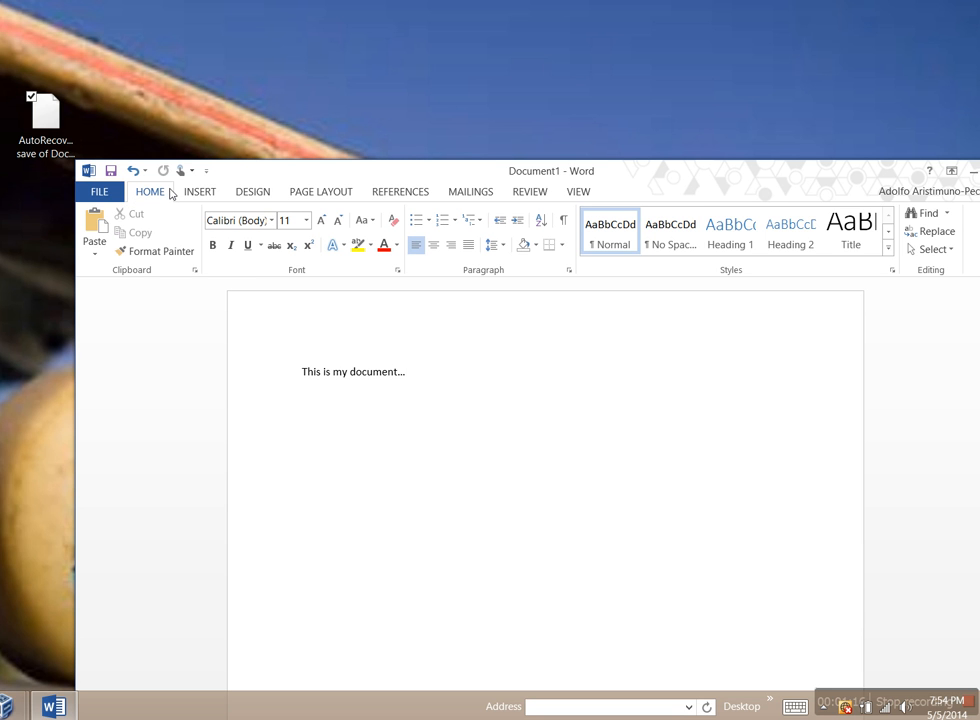
left_click(406, 371)
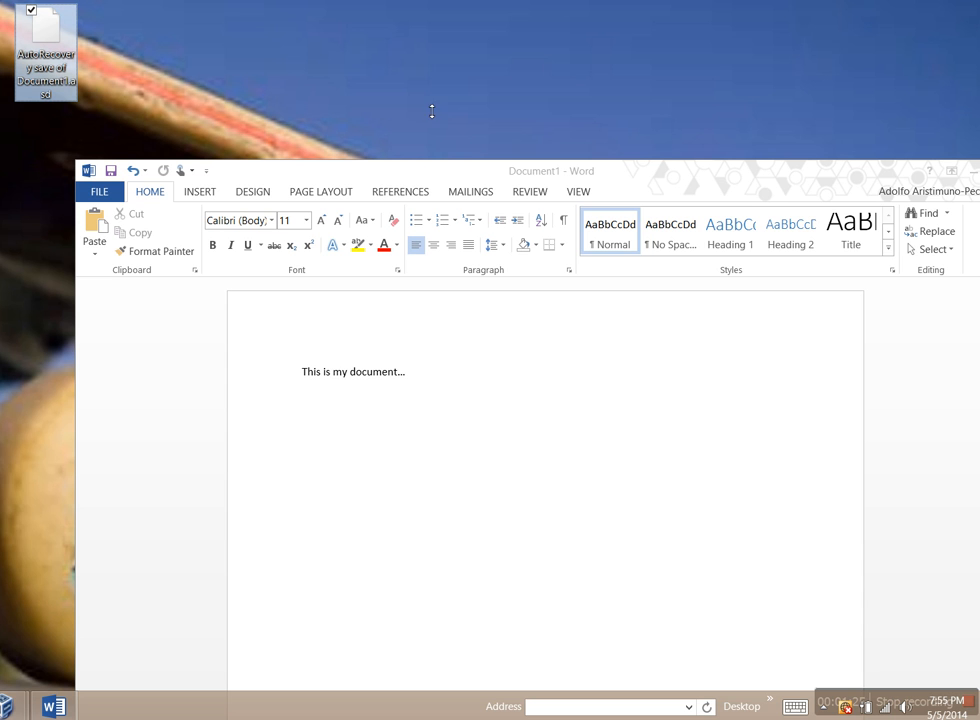
mouse_move(277, 179)
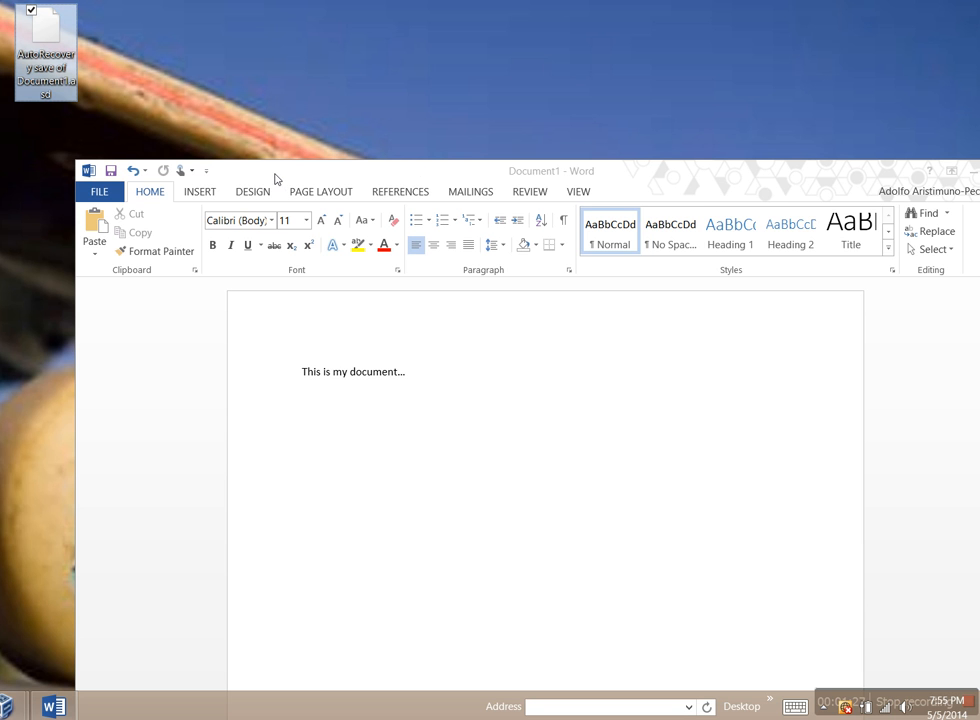
mouse_move(243, 180)
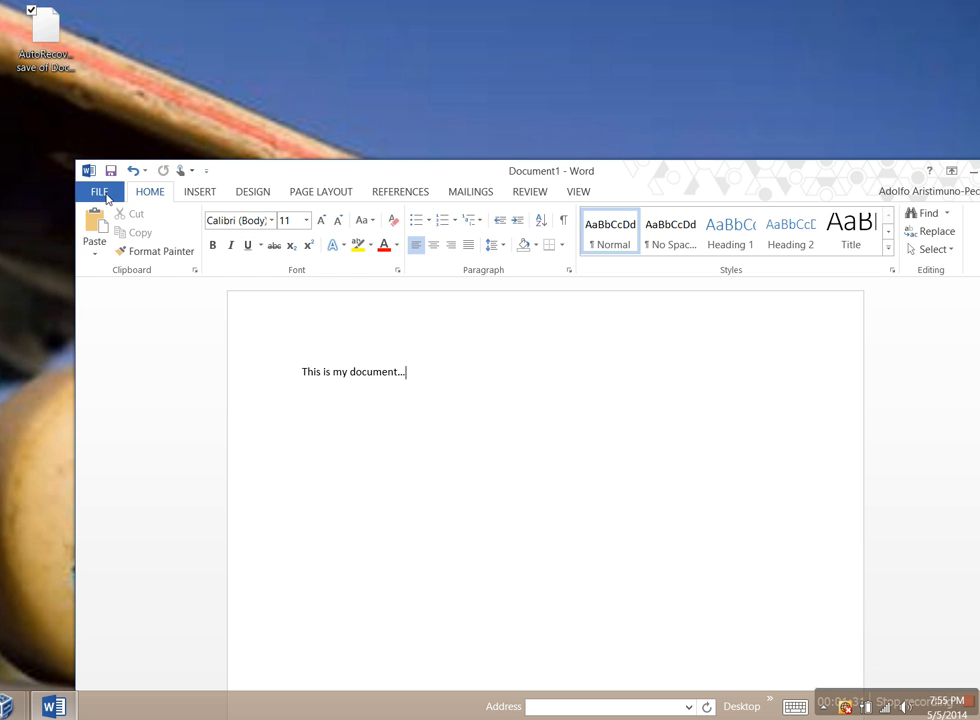
Save the document to the Desktop as 'This is my document' and view its Info.
left_click(98, 191)
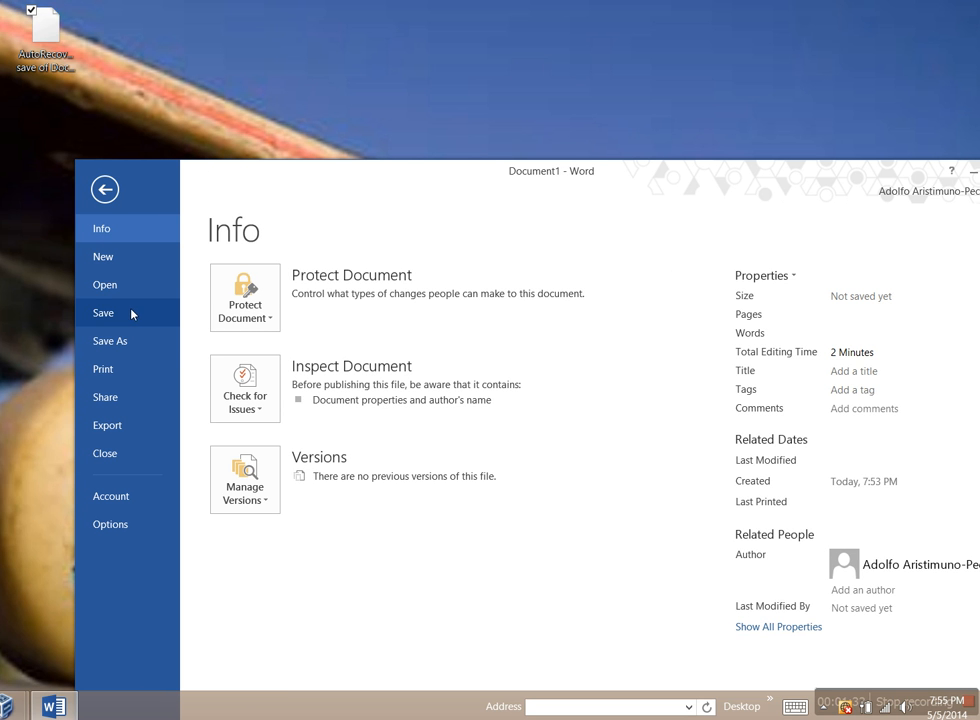
left_click(109, 340)
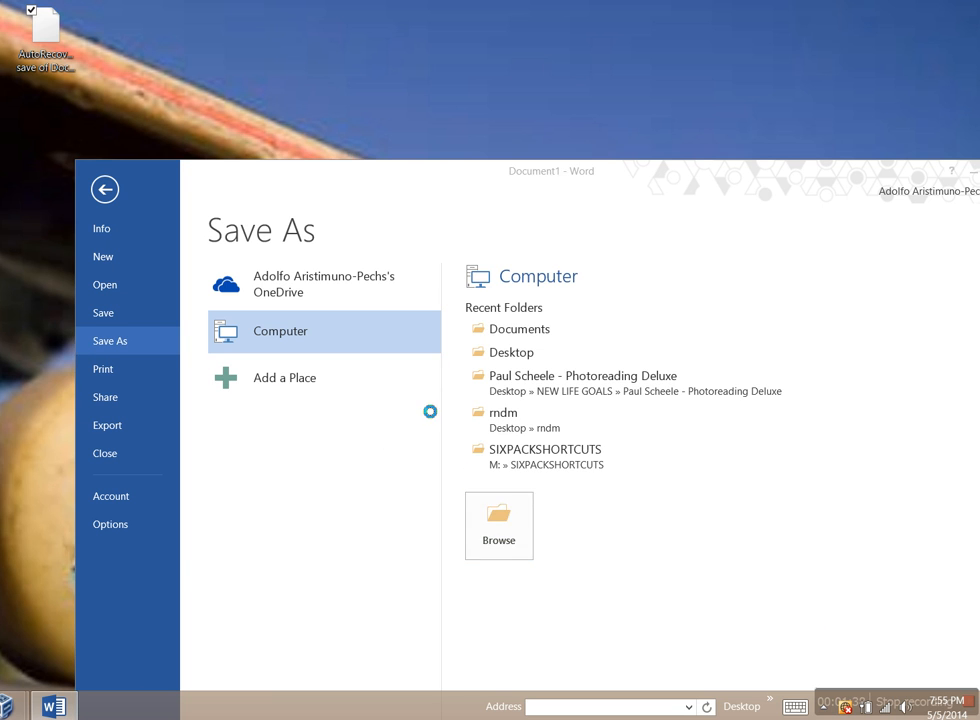
left_click(498, 525)
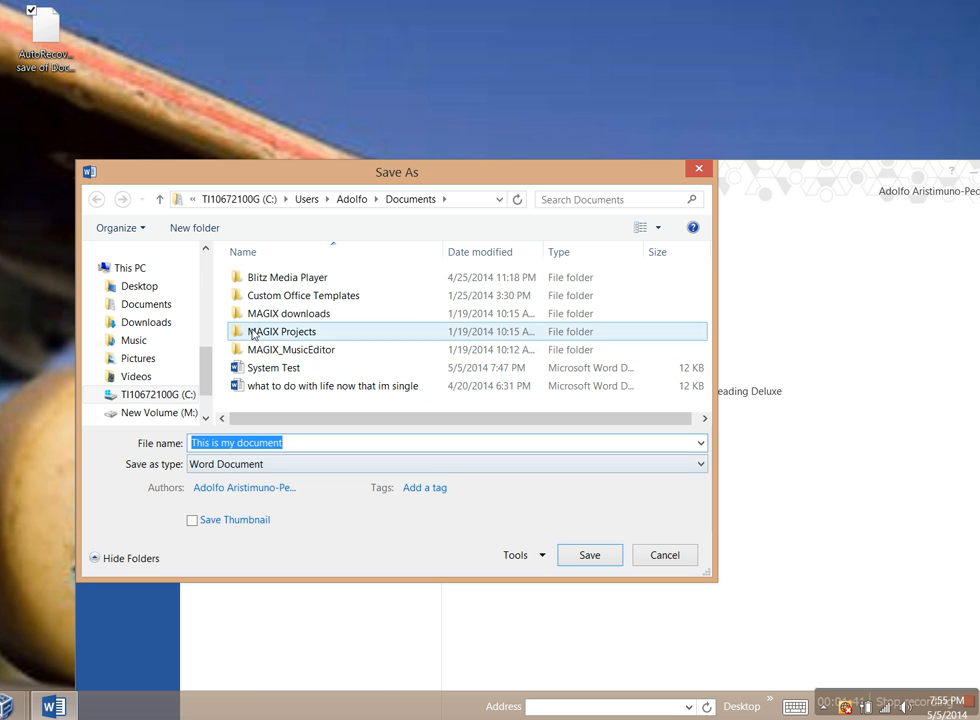
left_click(139, 286)
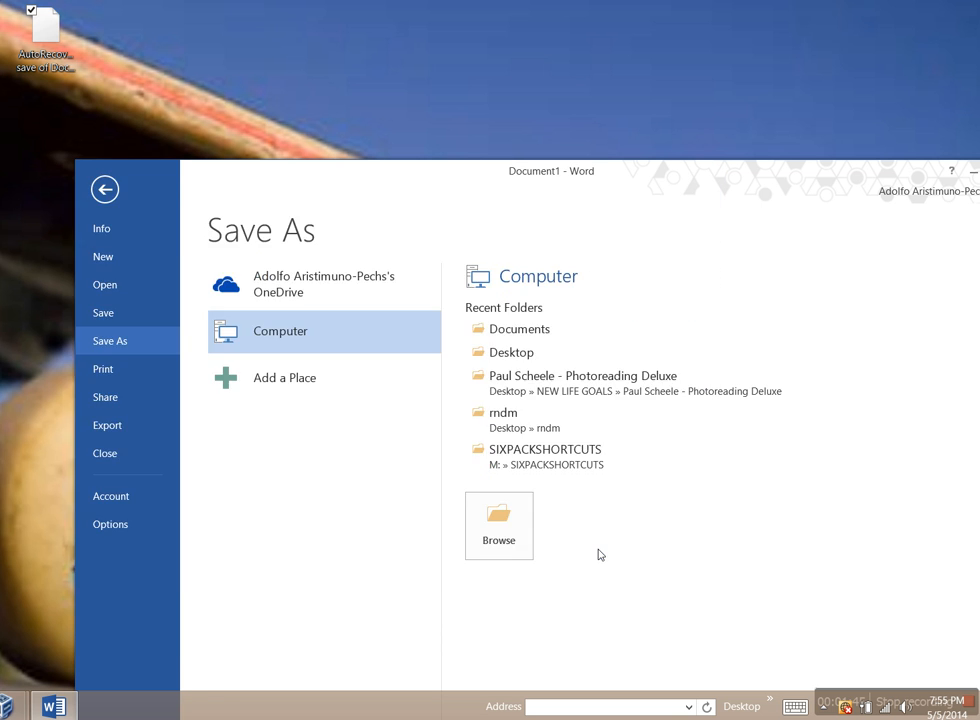
left_click(104, 189)
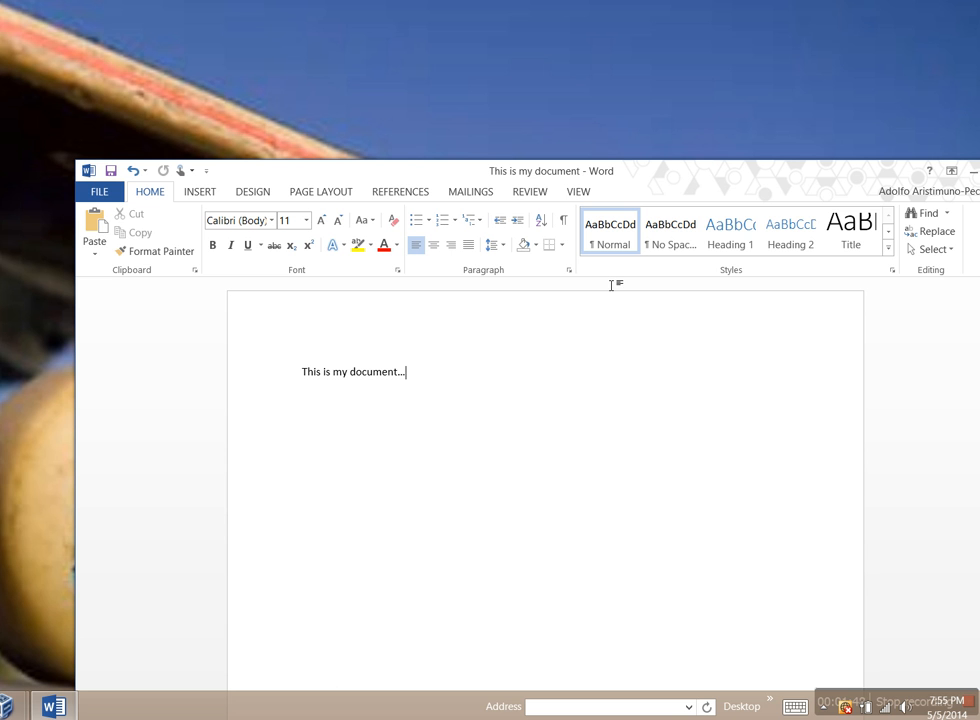
mouse_move(614, 283)
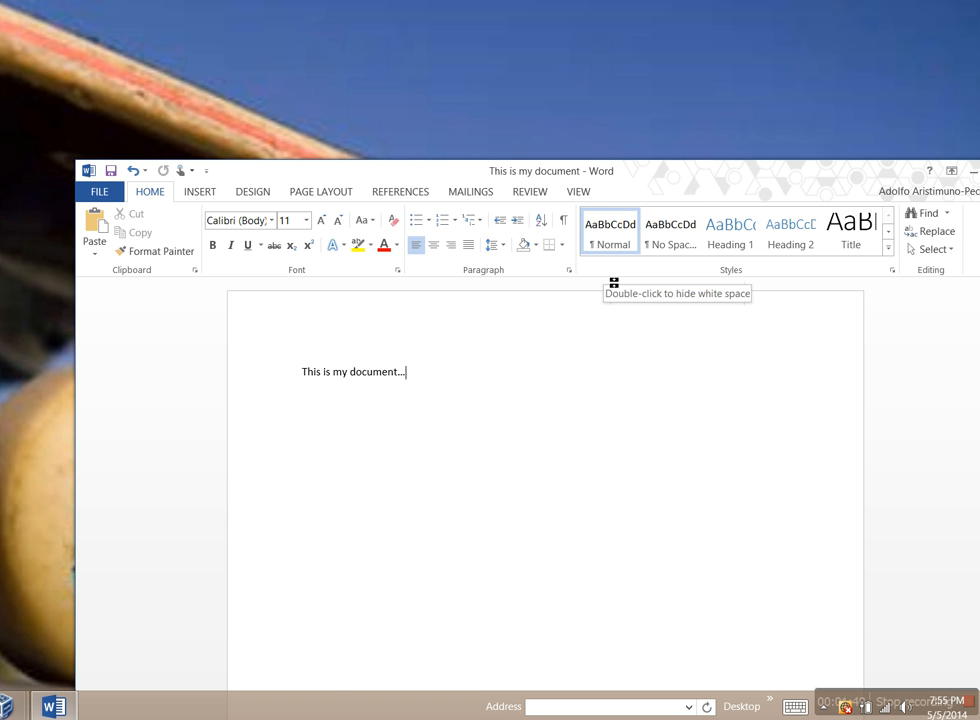
mouse_move(609, 280)
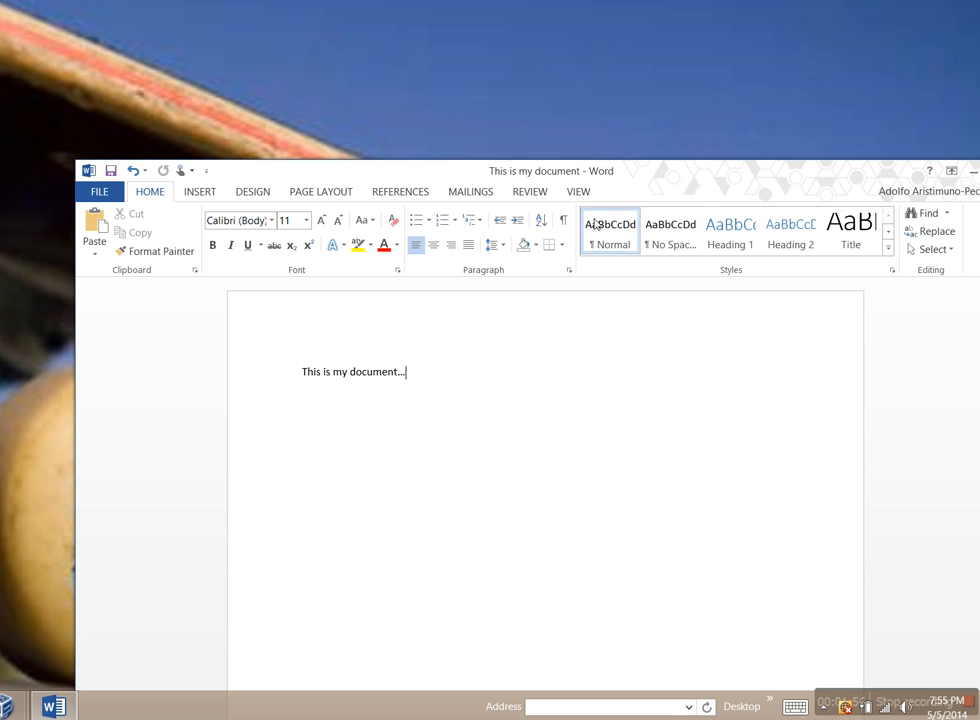
left_click(99, 191)
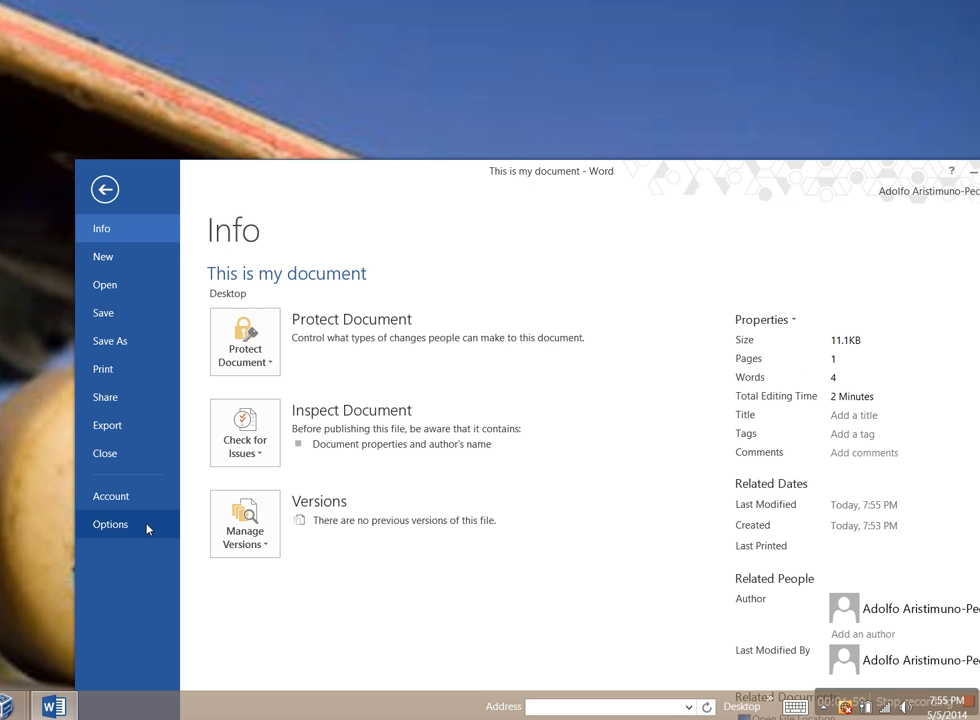
Review the 1-minute AutoRecover interval in Save options and cancel out.
left_click(110, 524)
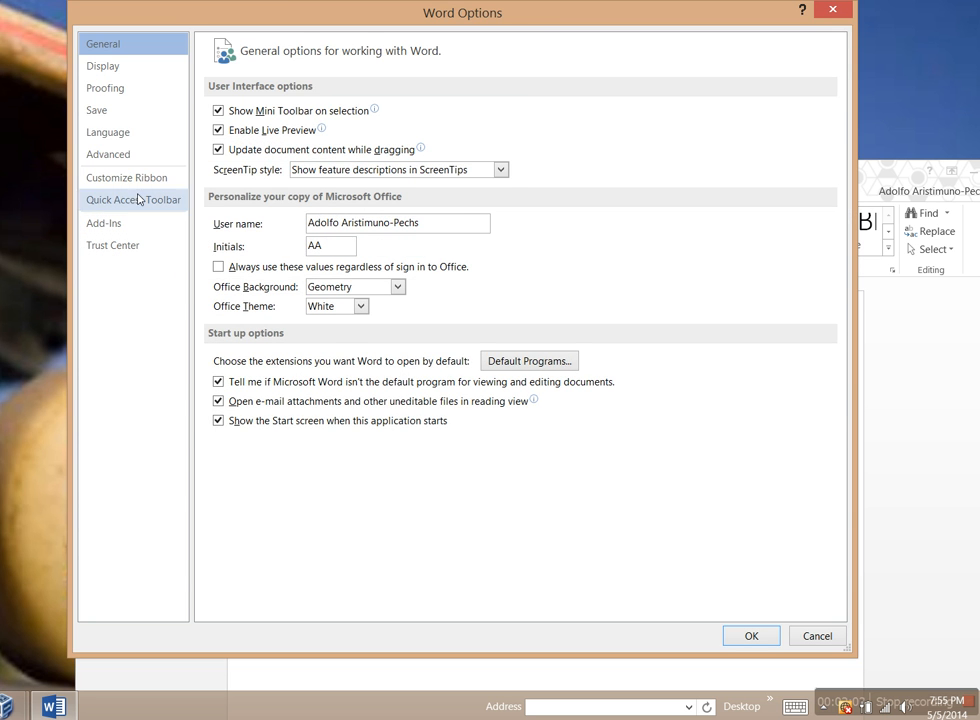
left_click(96, 110)
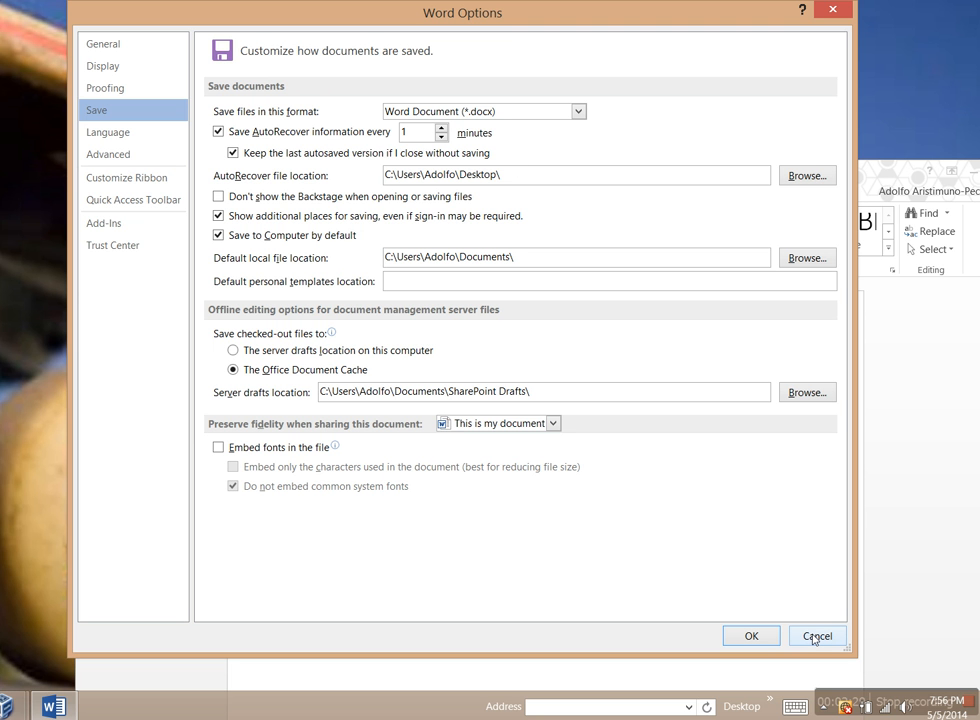
left_click(817, 636)
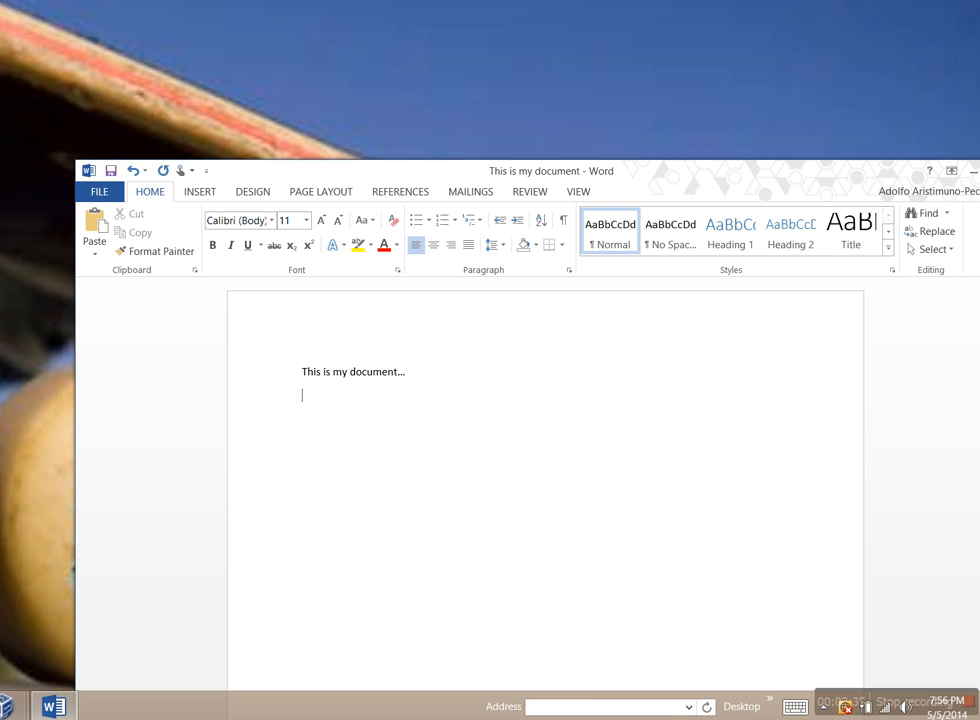
Add the line 'Changes since my last save...' below the first line.
type("CHanges since my")
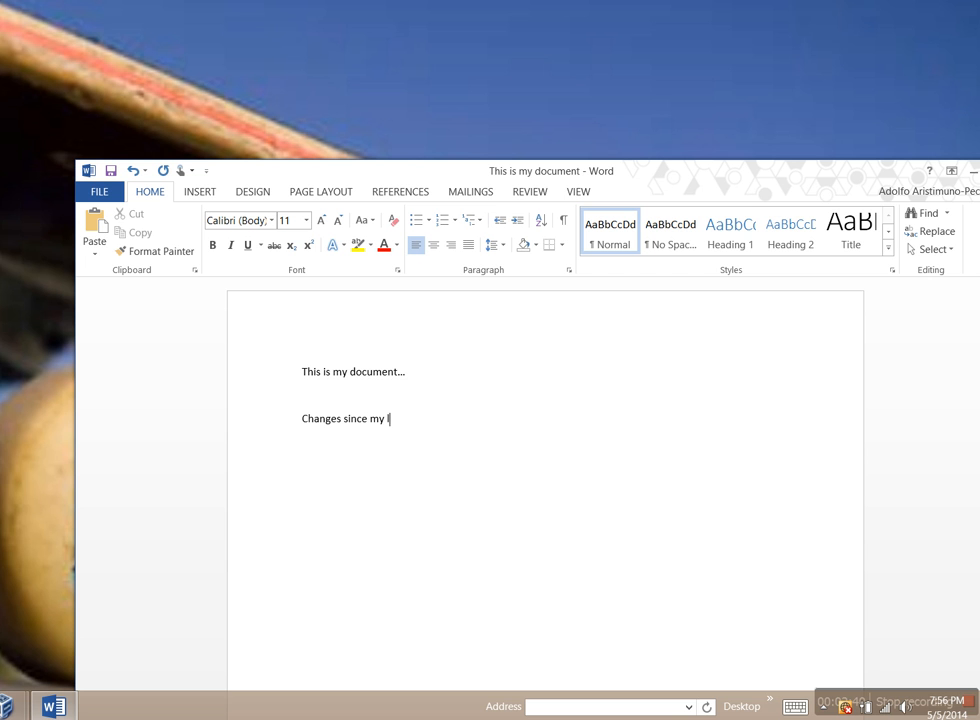
type("last save...")
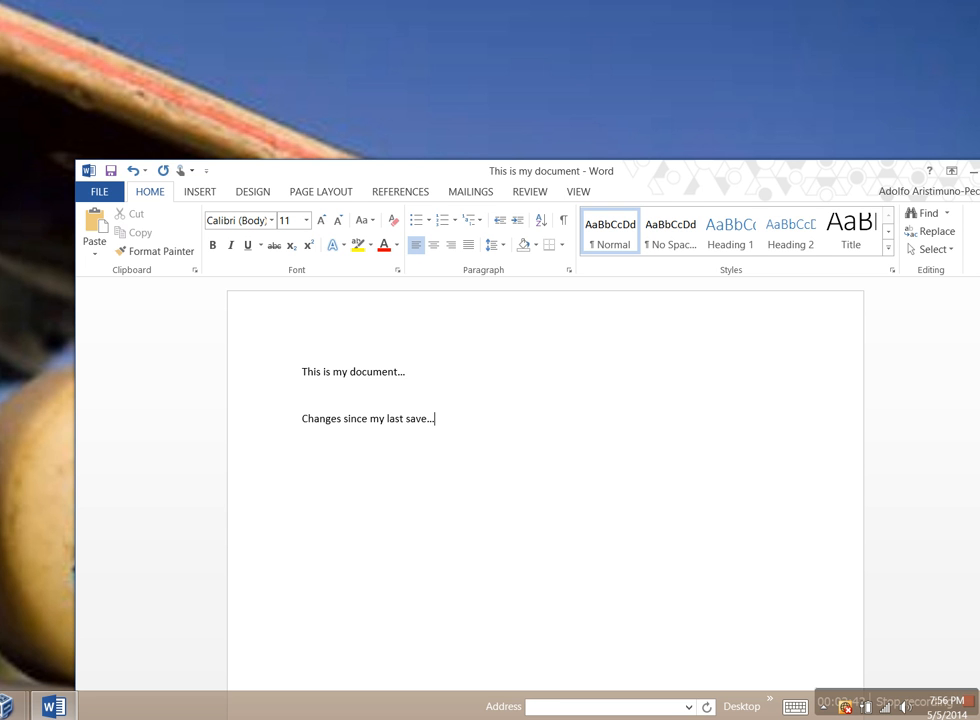
mouse_move(744, 429)
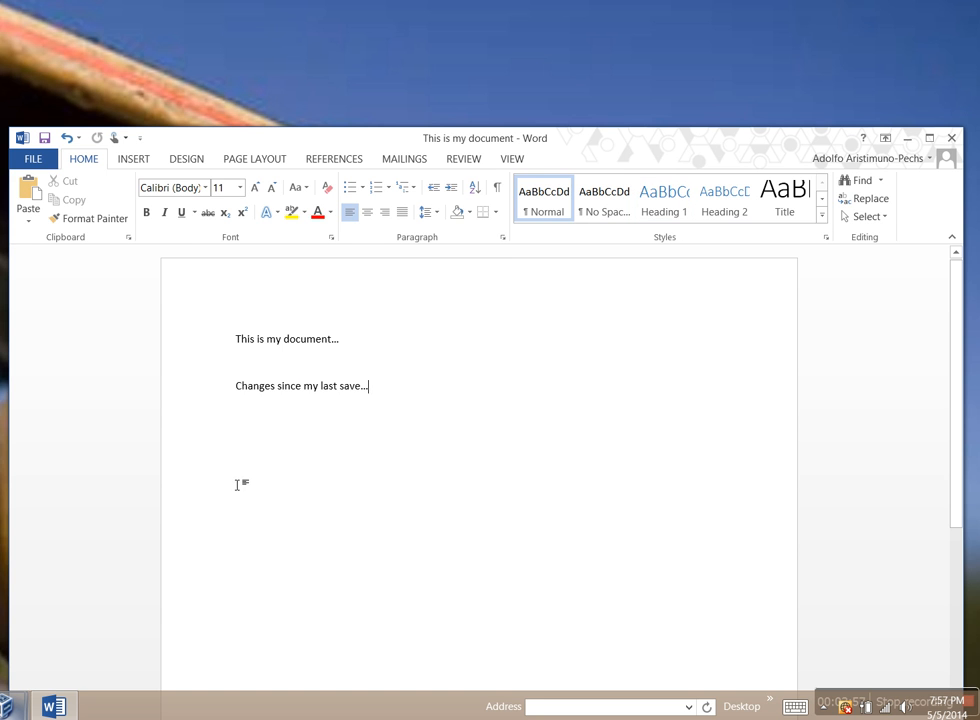
mouse_move(715, 248)
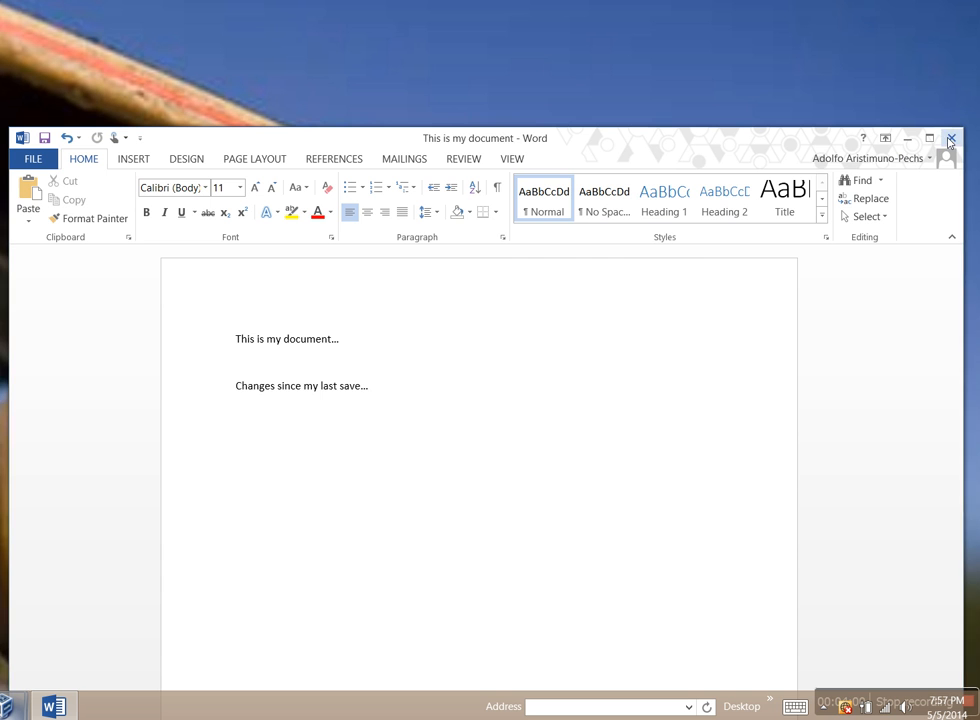
Close without saving, reopen 'This is my document' from Recent, and view its Info.
left_click(951, 138)
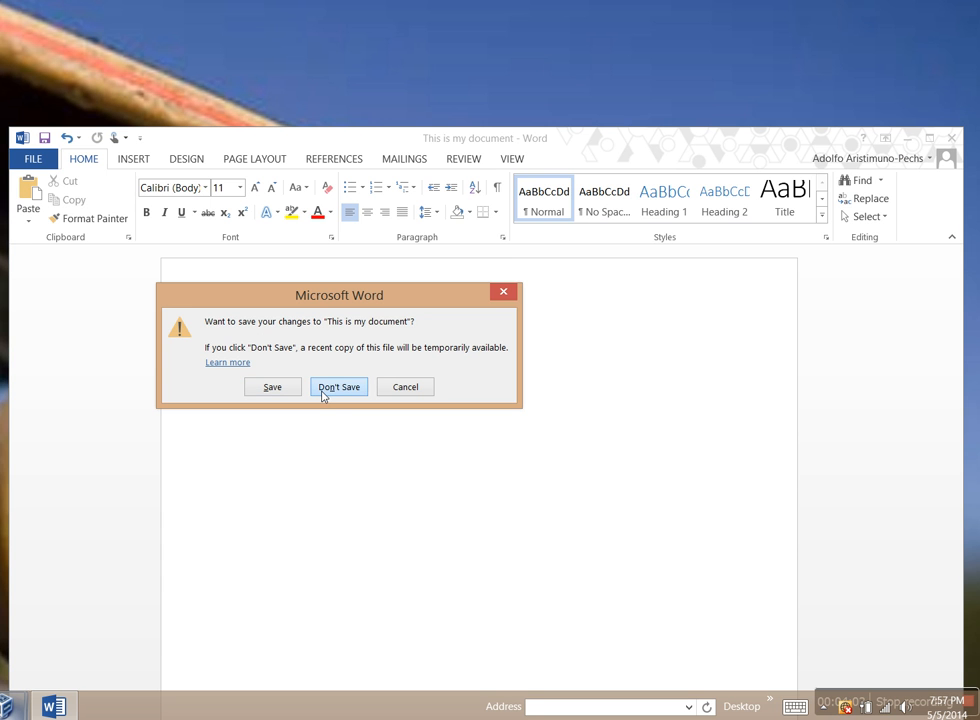
left_click(338, 387)
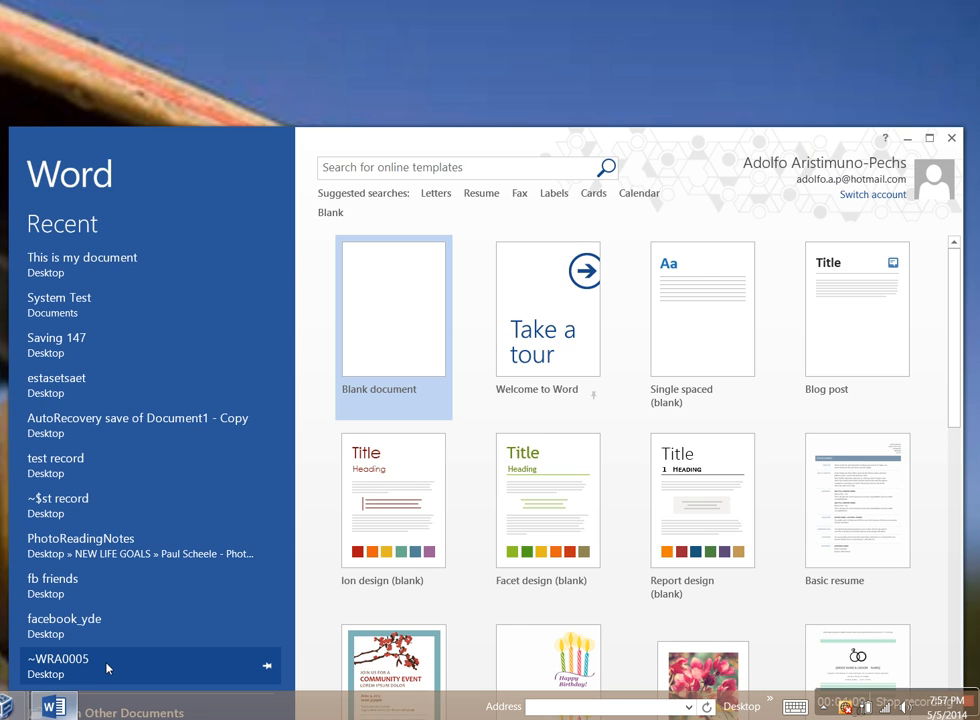
mouse_move(150, 264)
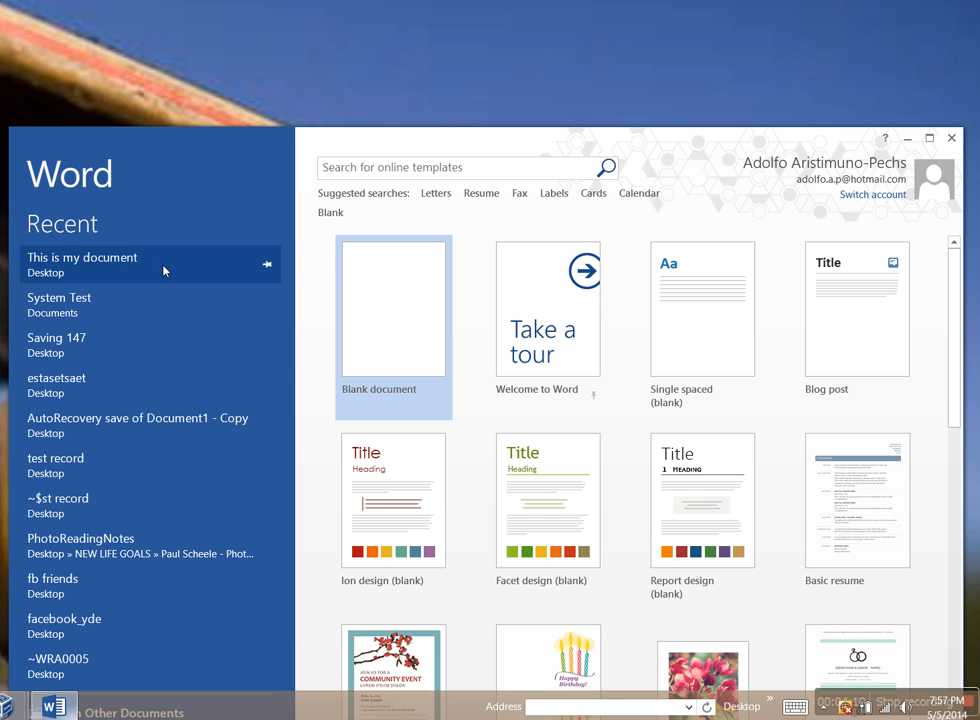
left_click(82, 264)
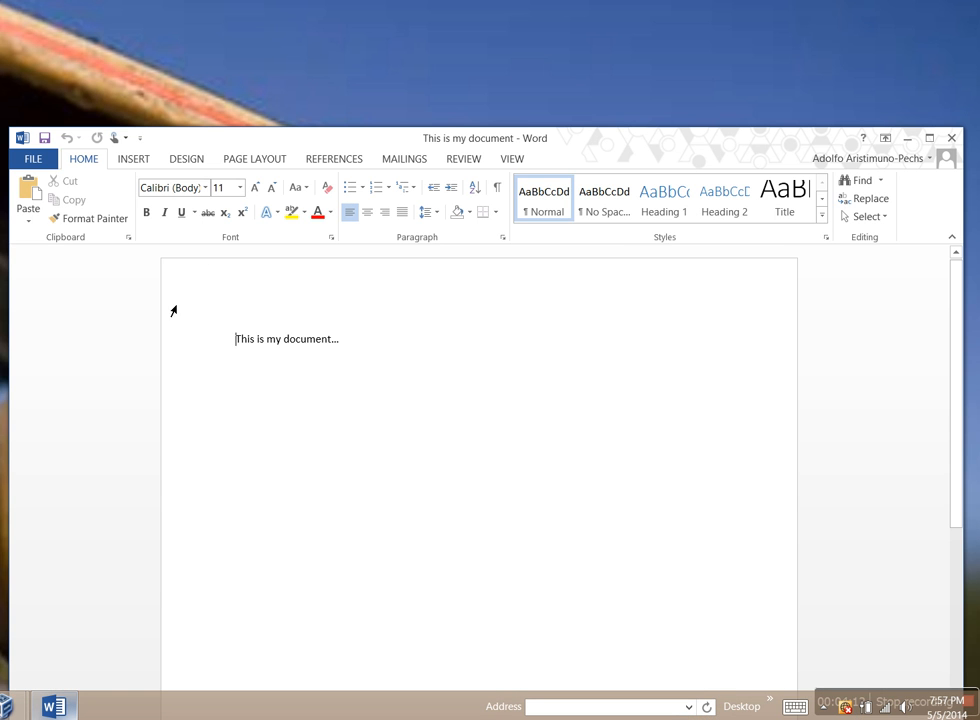
left_click(32, 158)
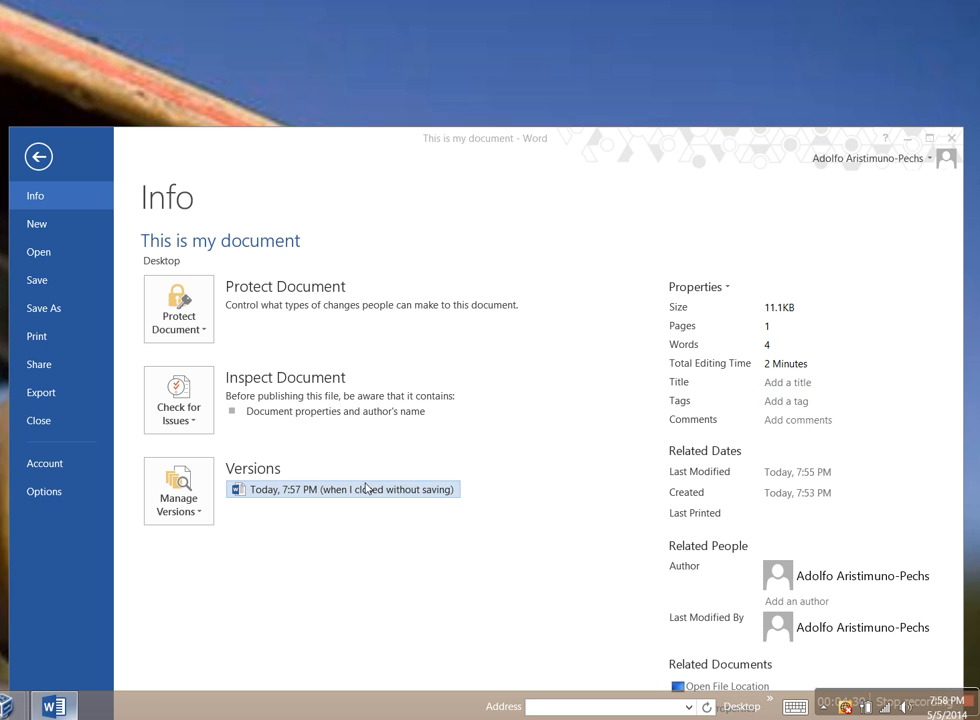
Open the 7:57 PM 'closed without saving' version read-only and drag its window into view.
left_click(342, 489)
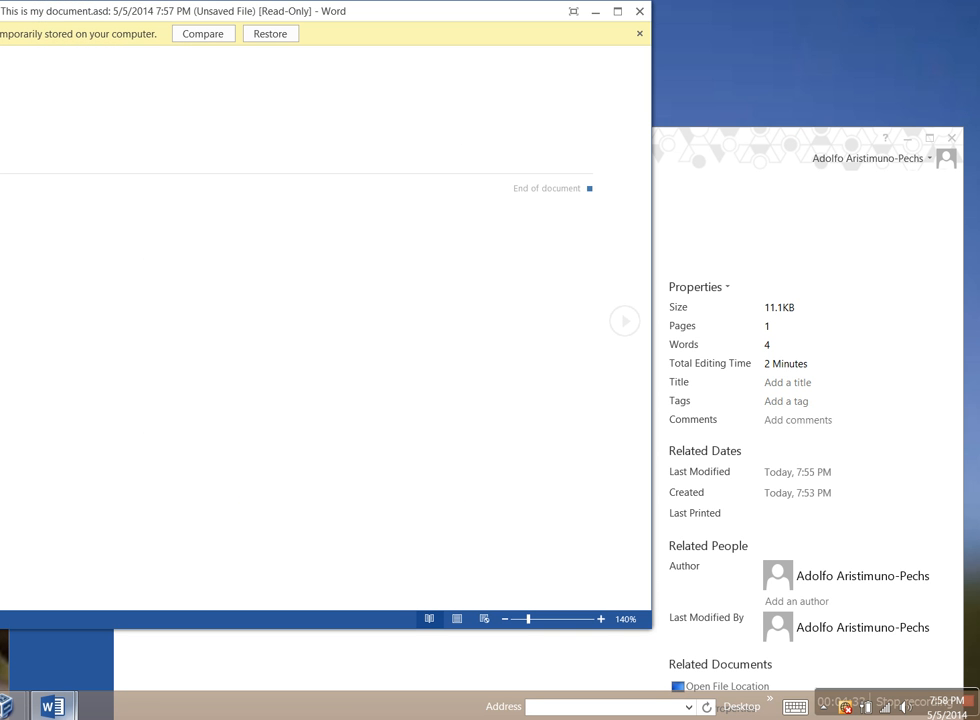
left_click_drag(300, 11, 350, 62)
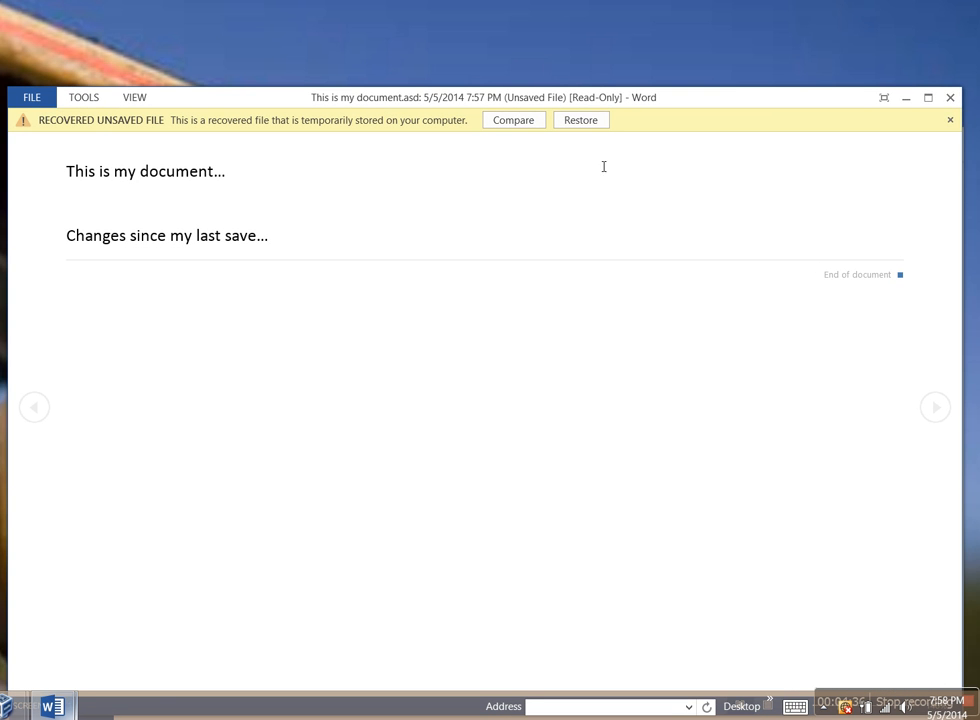
mouse_move(950, 97)
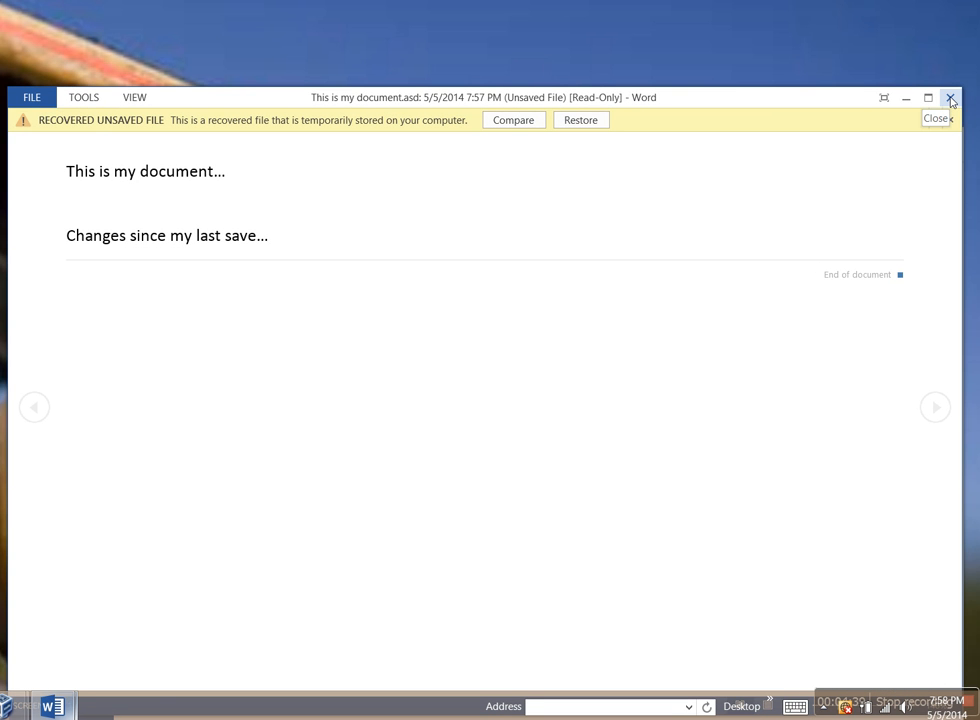
mouse_move(918, 132)
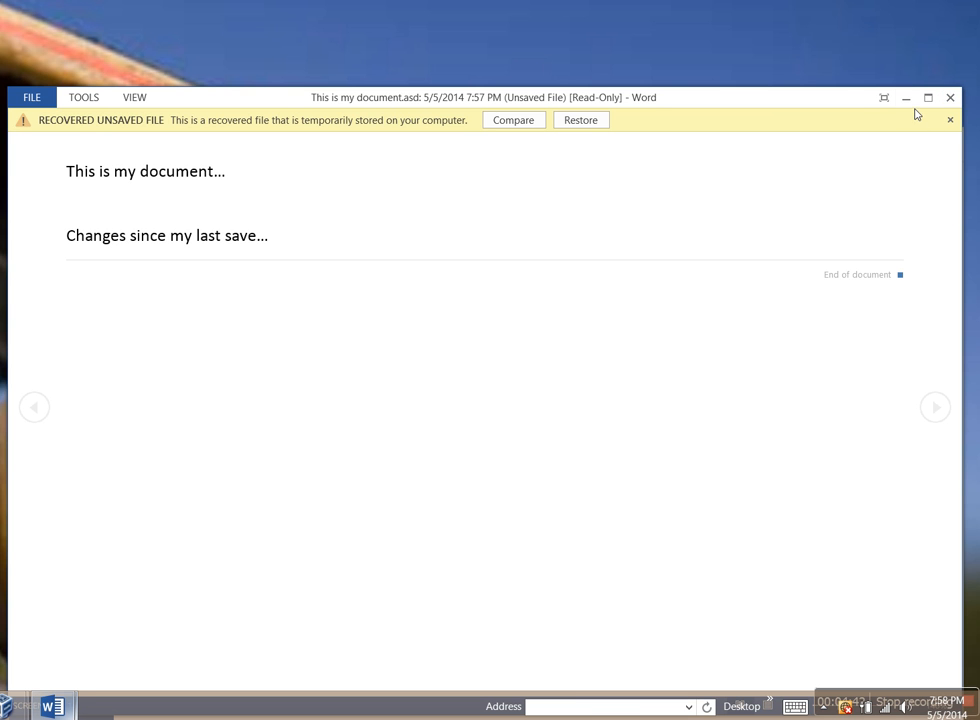
mouse_move(933, 146)
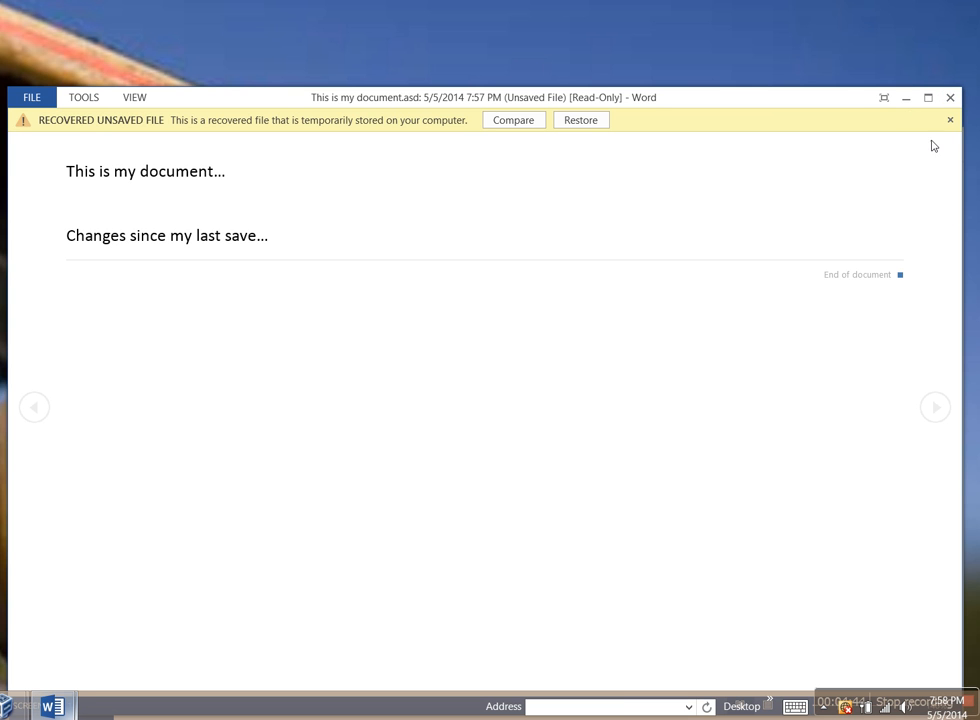